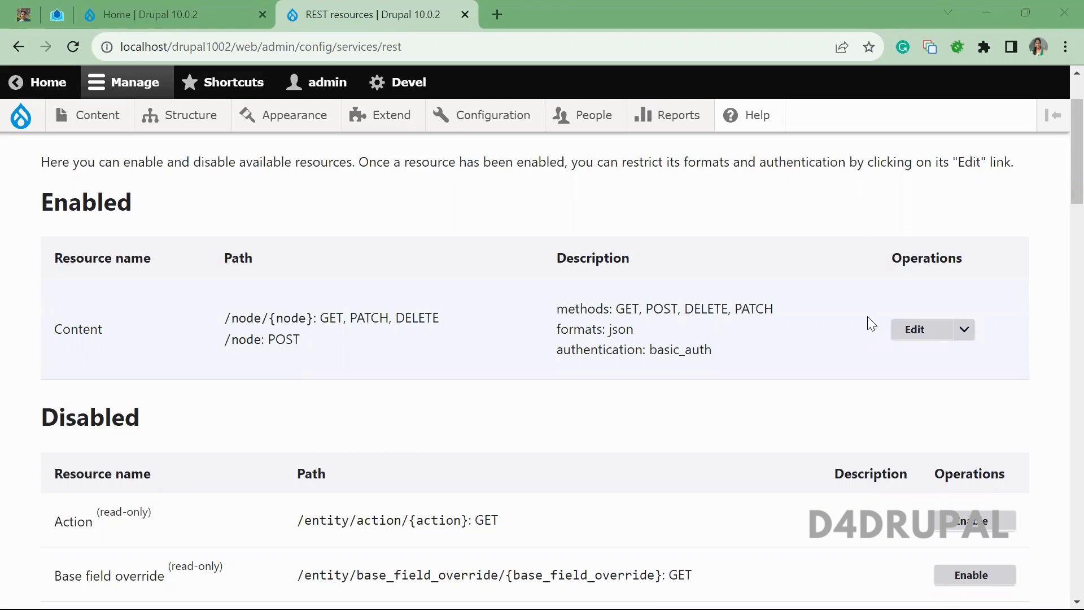
{"action": "mouse_move", "coordinate": [589, 107]}
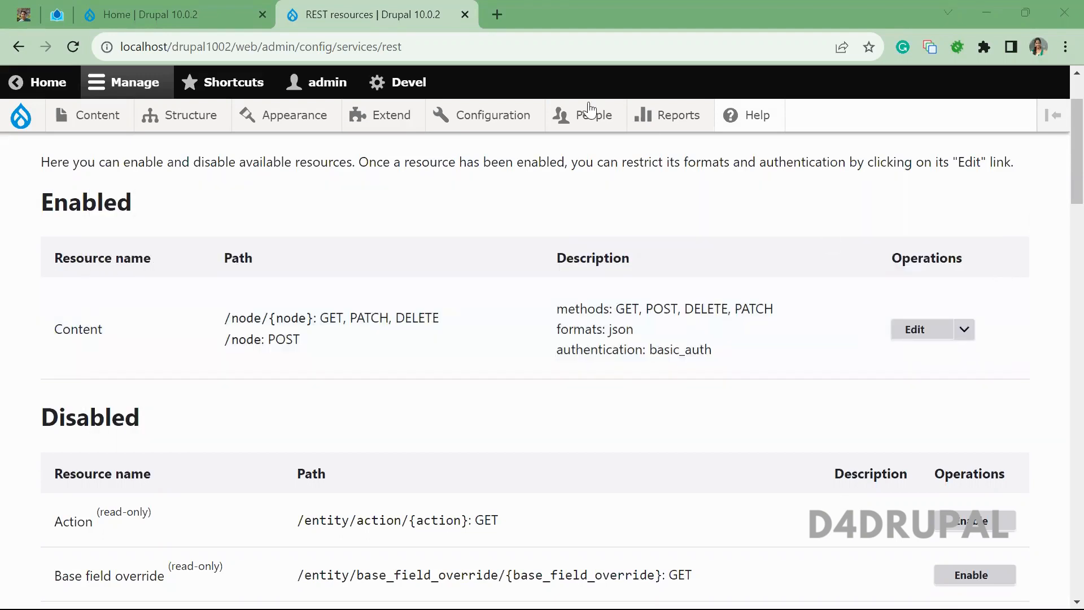
Step: Open the Content REST resource's Edit settings from the resources list
{"action": "left_click", "coordinate": [914, 329]}
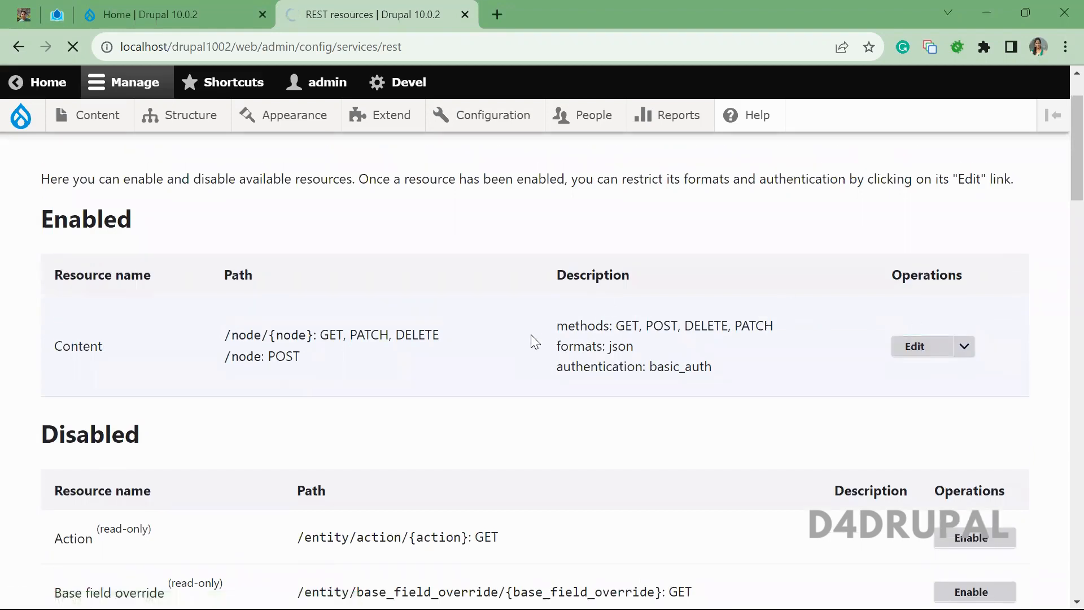
Step: Save the Content resource with GET, POST, DELETE, PATCH, json and basic_auth selected
{"action": "left_click", "coordinate": [914, 346]}
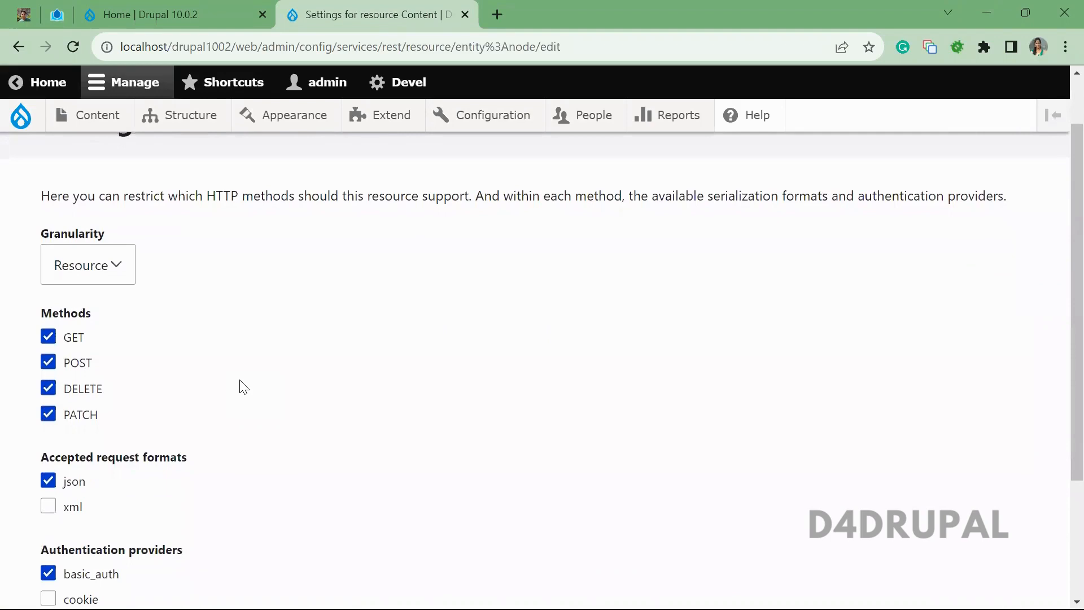
{"action": "mouse_move", "coordinate": [276, 368]}
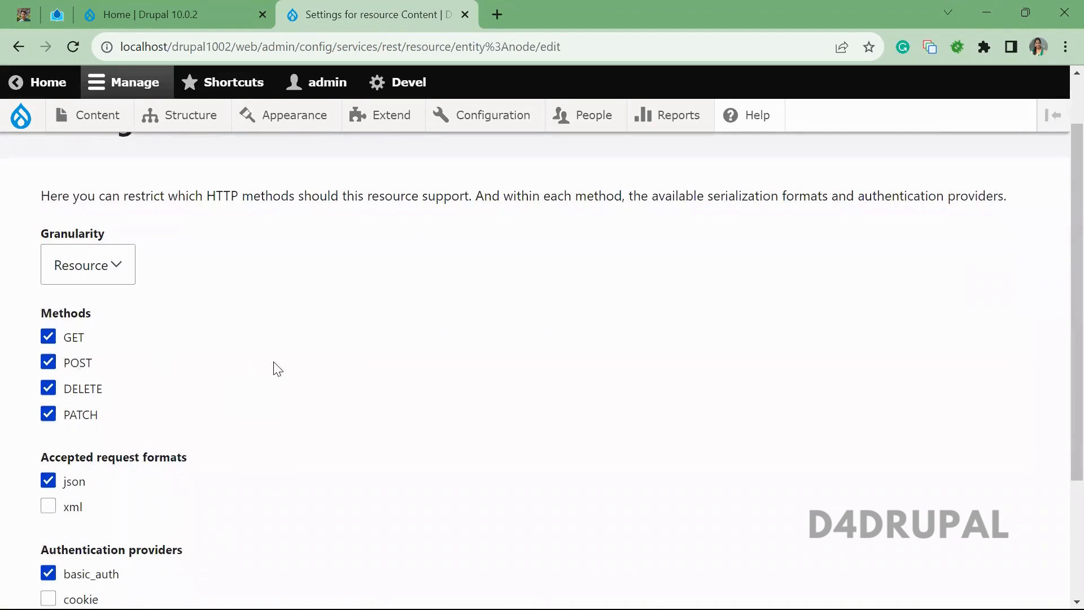
{"action": "scroll", "scroll_direction": "down", "scroll_amount": 3}
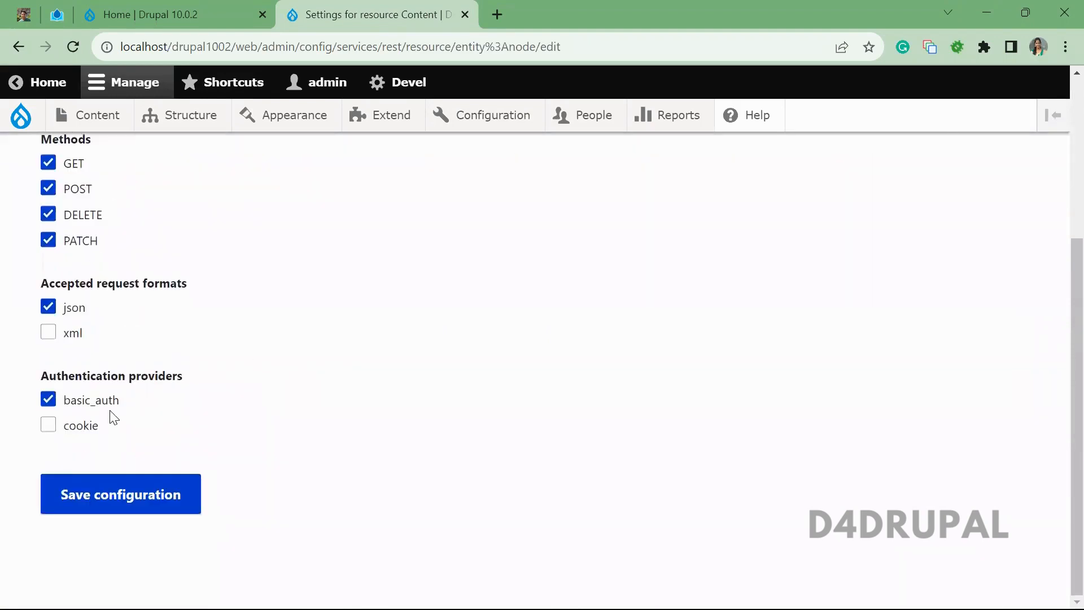
{"action": "mouse_move", "coordinate": [152, 298]}
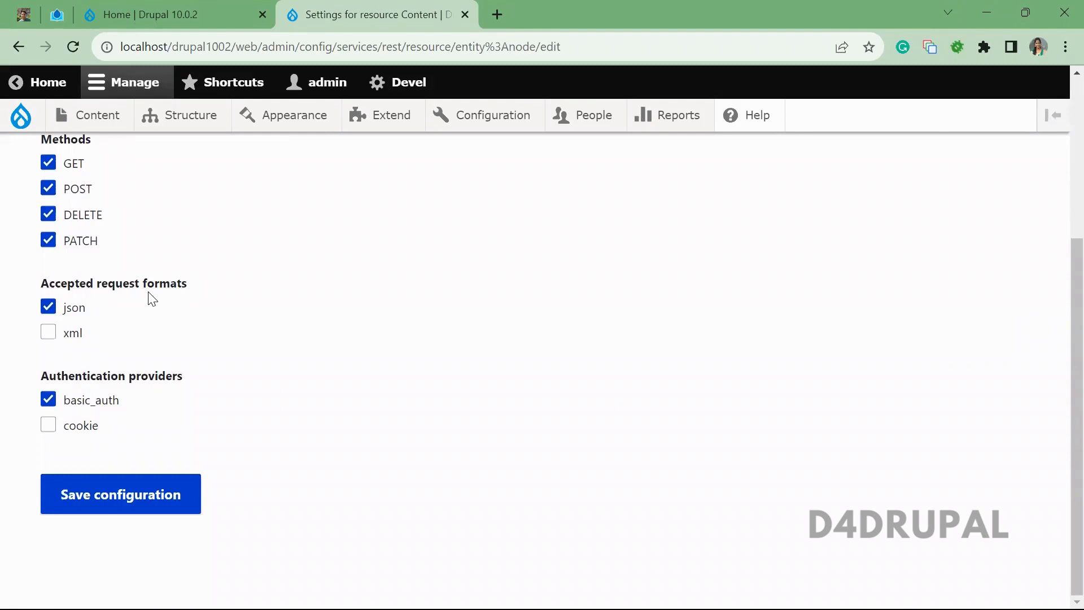
{"action": "mouse_move", "coordinate": [120, 494]}
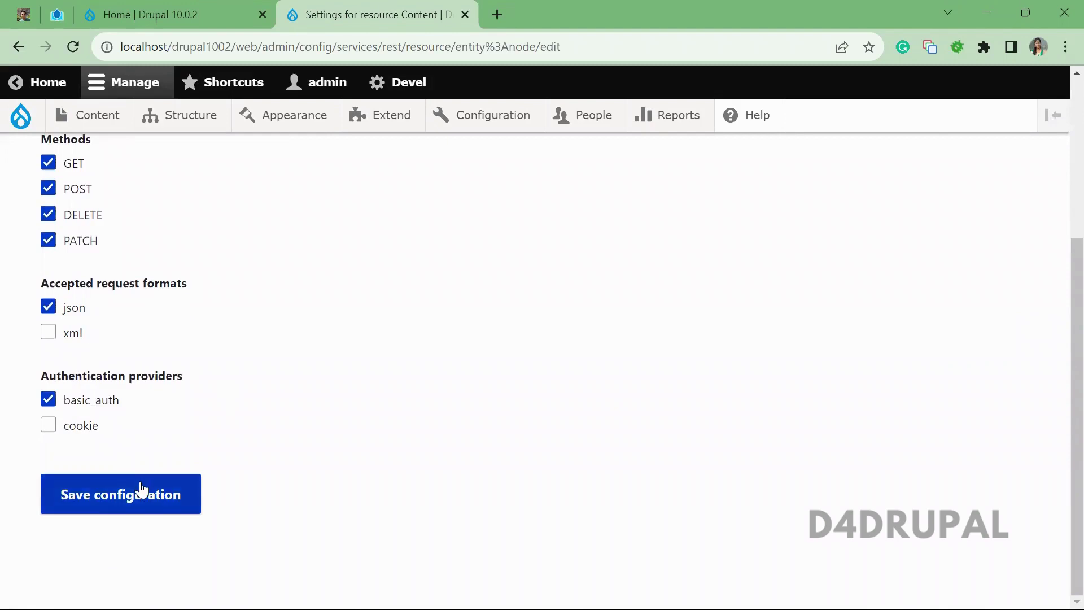
{"action": "left_click", "coordinate": [120, 494]}
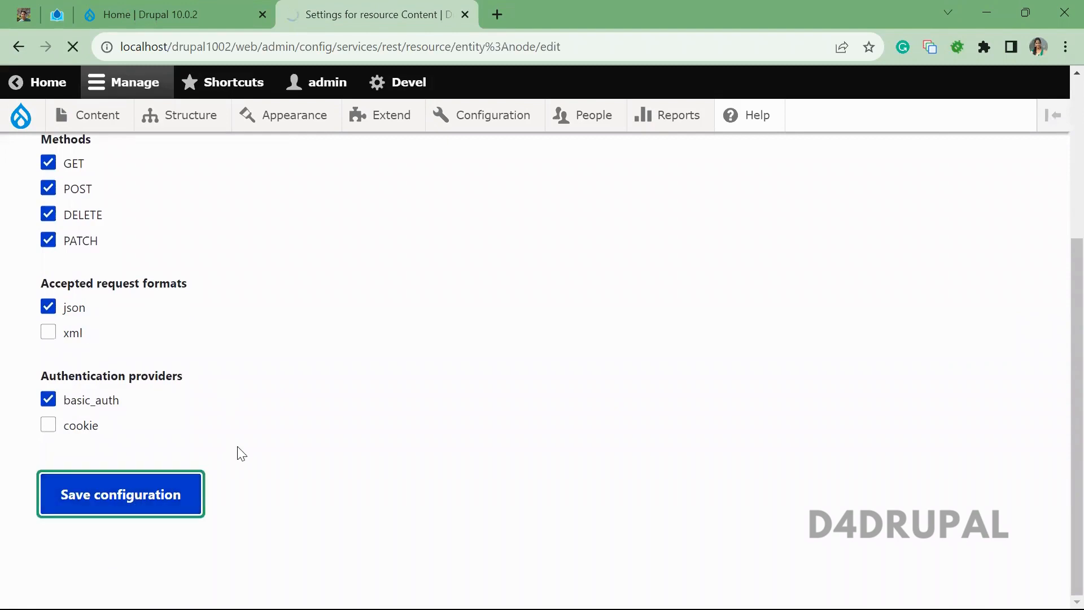
Step: Confirm /node now lists POST for Content, then switch to the Postman API client
{"action": "left_click", "coordinate": [120, 493]}
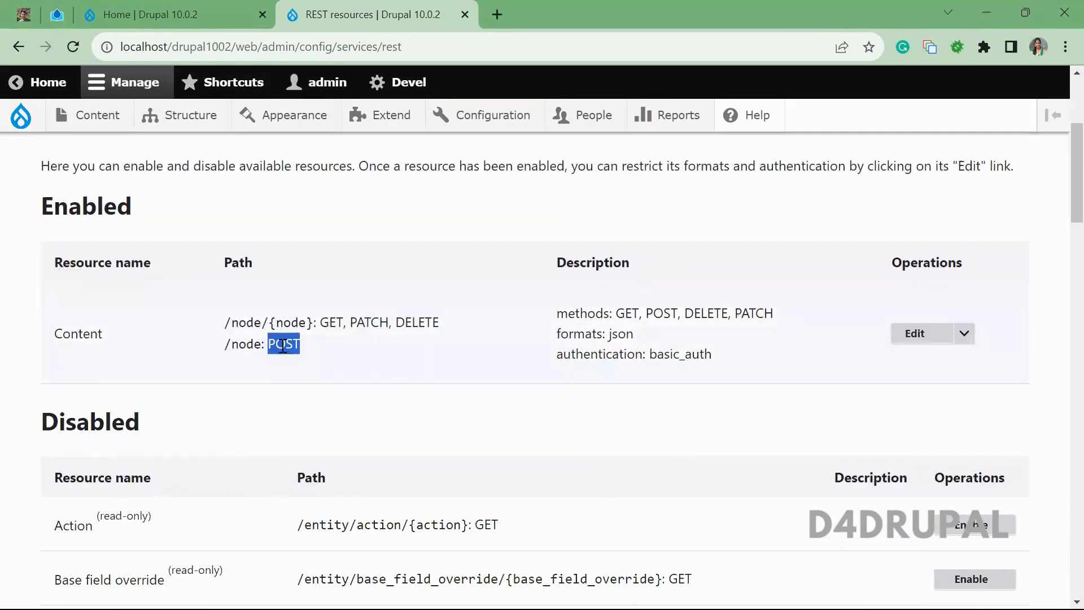
{"action": "mouse_move", "coordinate": [312, 345]}
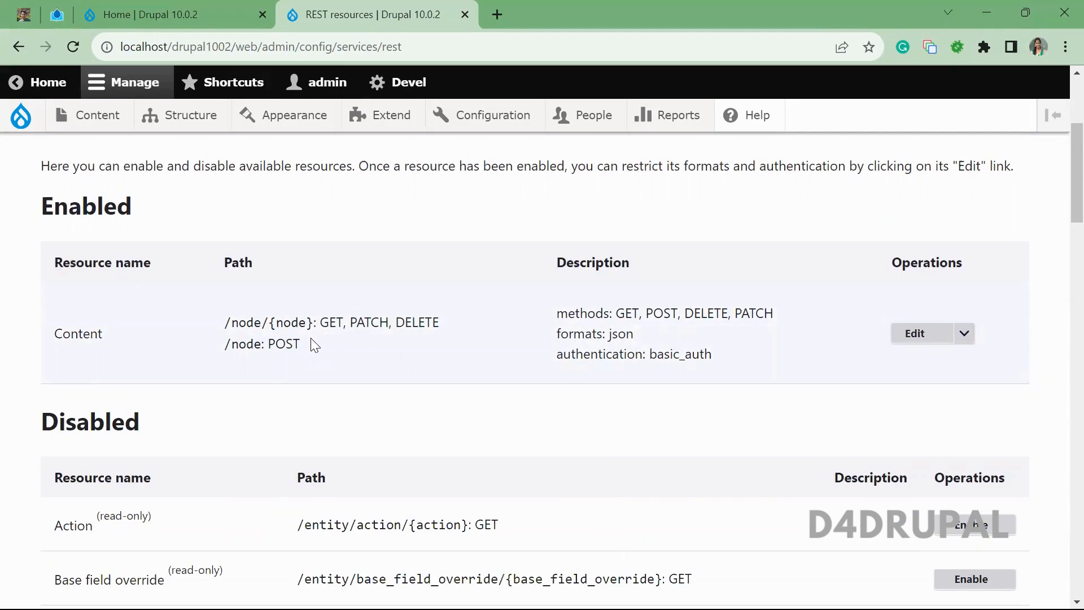
{"action": "key", "text": "alt+tab"}
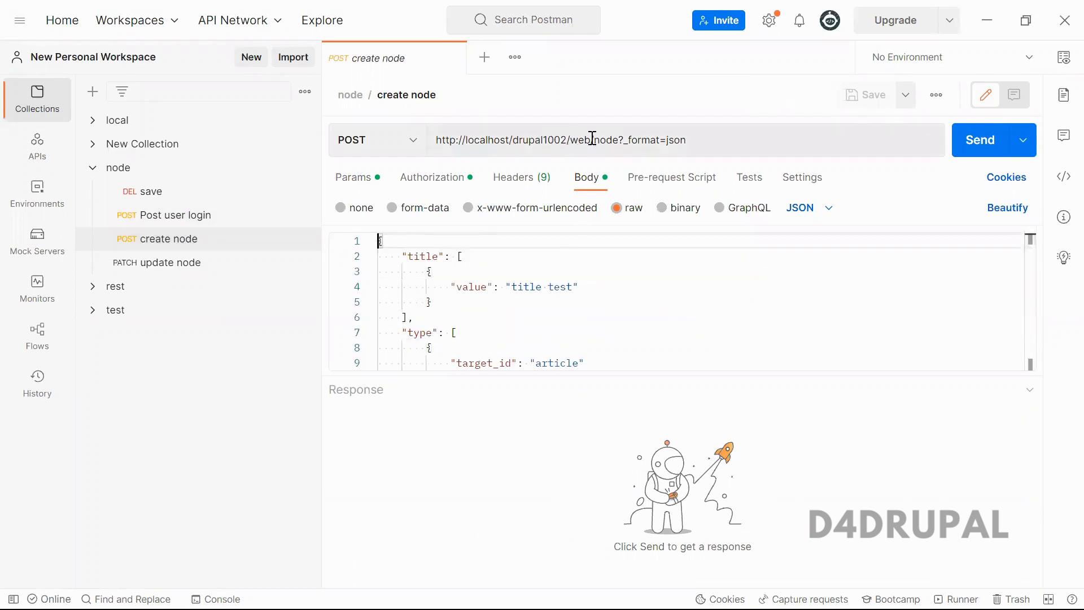
Step: Review the create-node request's /node URL, admin basic-auth credentials and application/json headers
{"action": "double_click", "coordinate": [606, 140]}
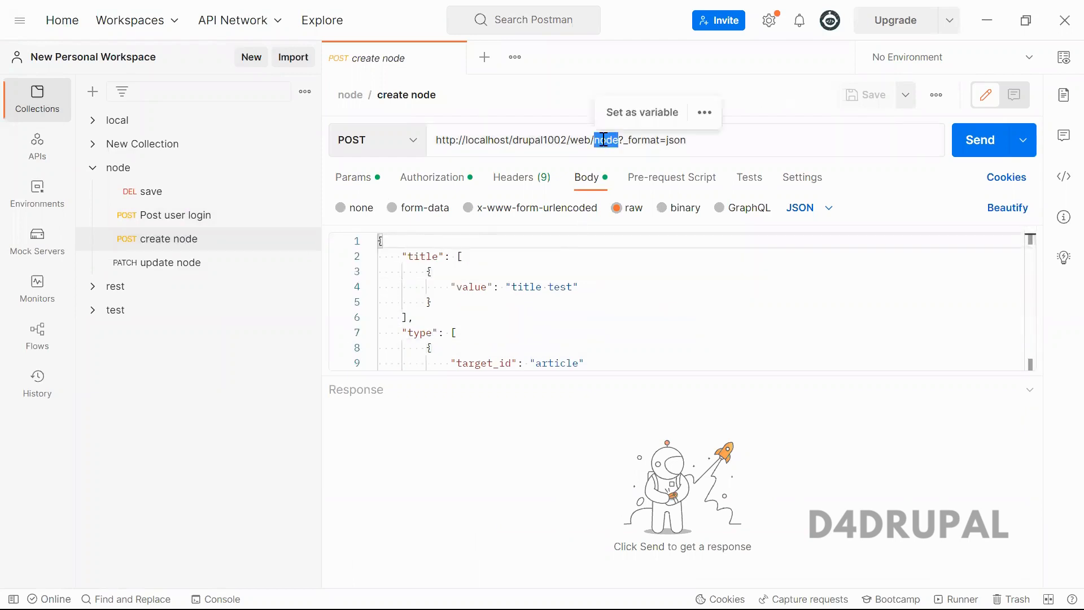
{"action": "left_click", "coordinate": [353, 176]}
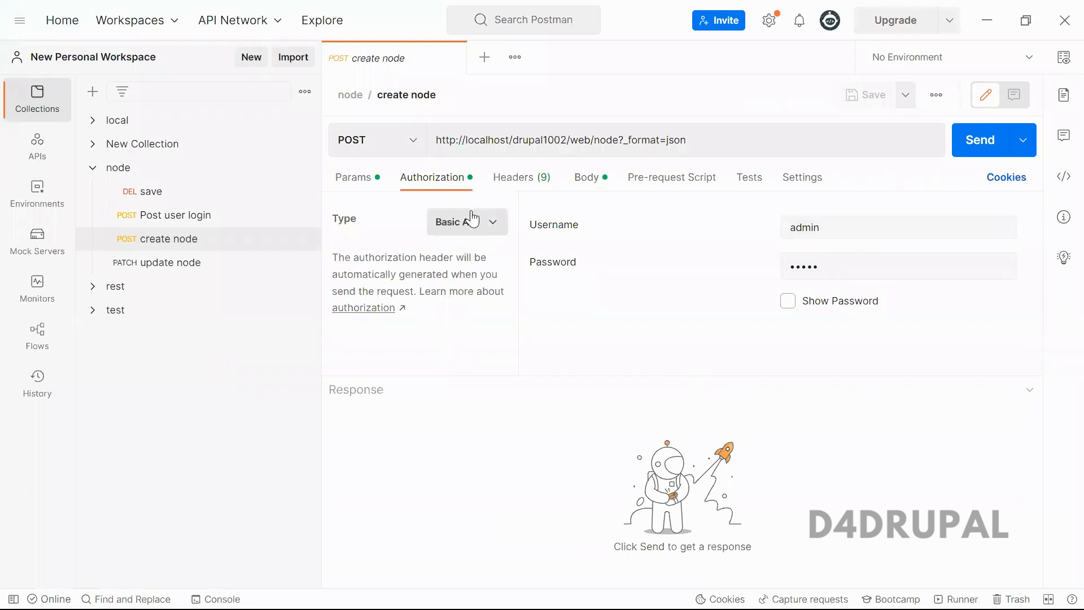
{"action": "left_click", "coordinate": [514, 177]}
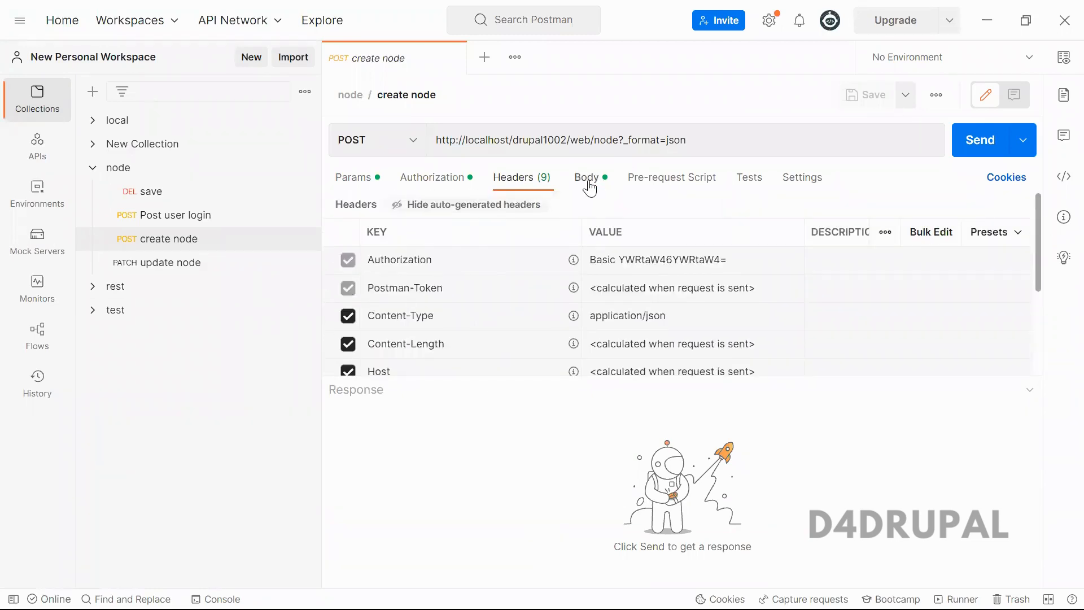
Step: Review the raw JSON body with title 'title test' and type 'article'
{"action": "left_click", "coordinate": [586, 177]}
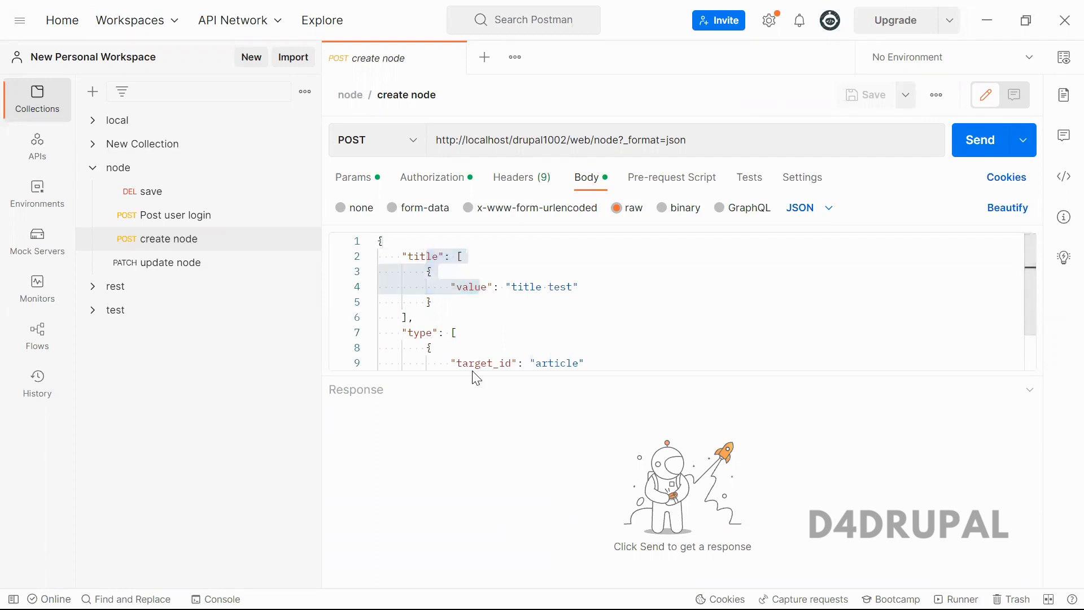
{"action": "scroll", "scroll_direction": "down", "scroll_amount": 3}
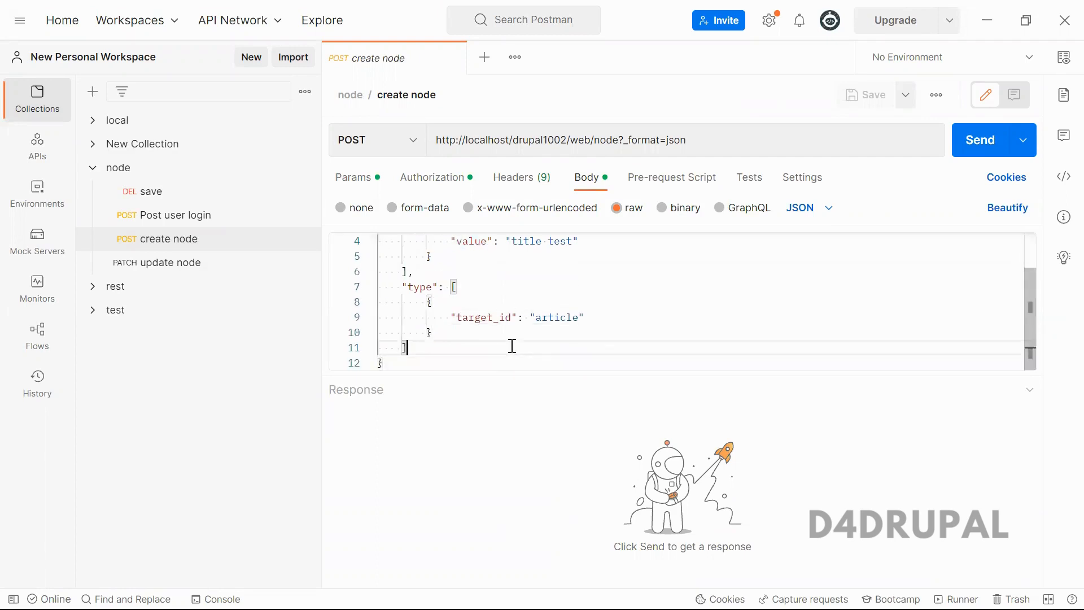
{"action": "scroll", "scroll_direction": "up", "scroll_amount": 3}
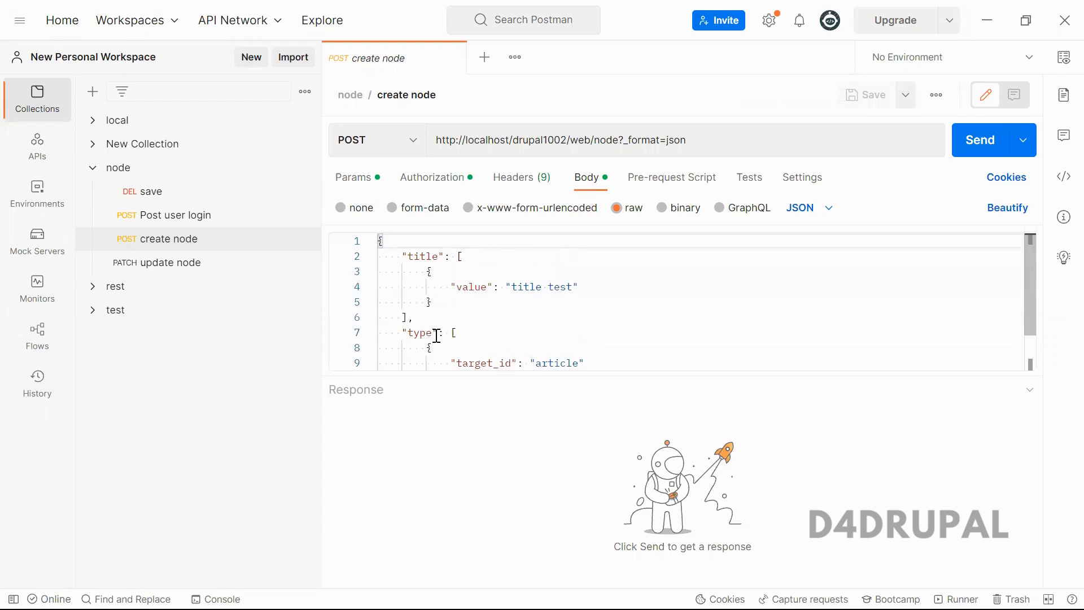
{"action": "double_click", "coordinate": [419, 333]}
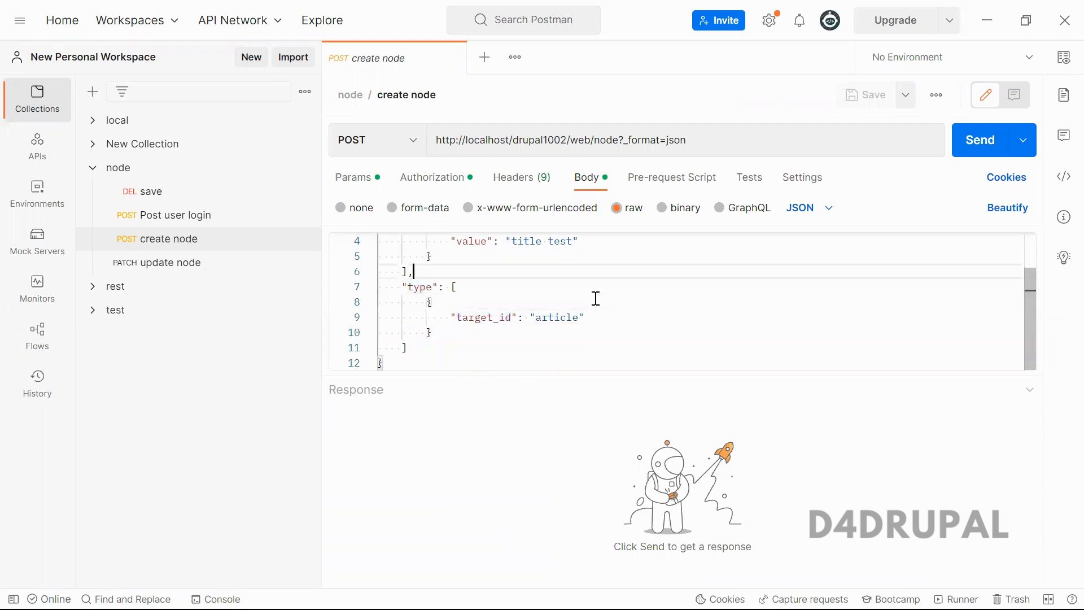
{"action": "scroll", "scroll_direction": "up", "scroll_amount": 3}
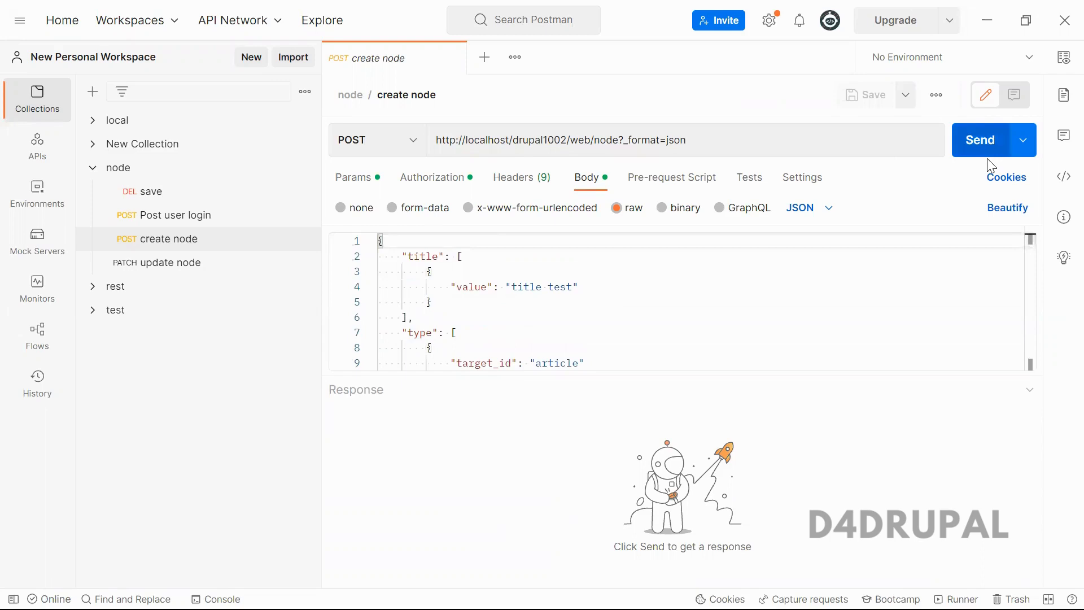
Step: Send the create-node request and locate nid 103 in the 201 Created response
{"action": "left_click", "coordinate": [980, 139]}
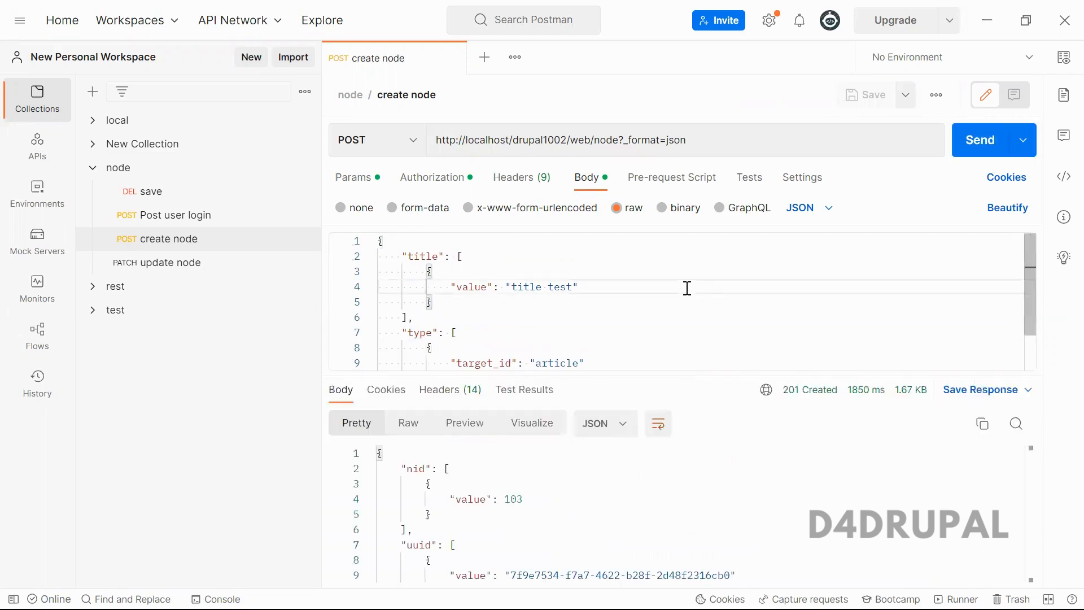
{"action": "scroll", "scroll_direction": "down", "scroll_amount": 3}
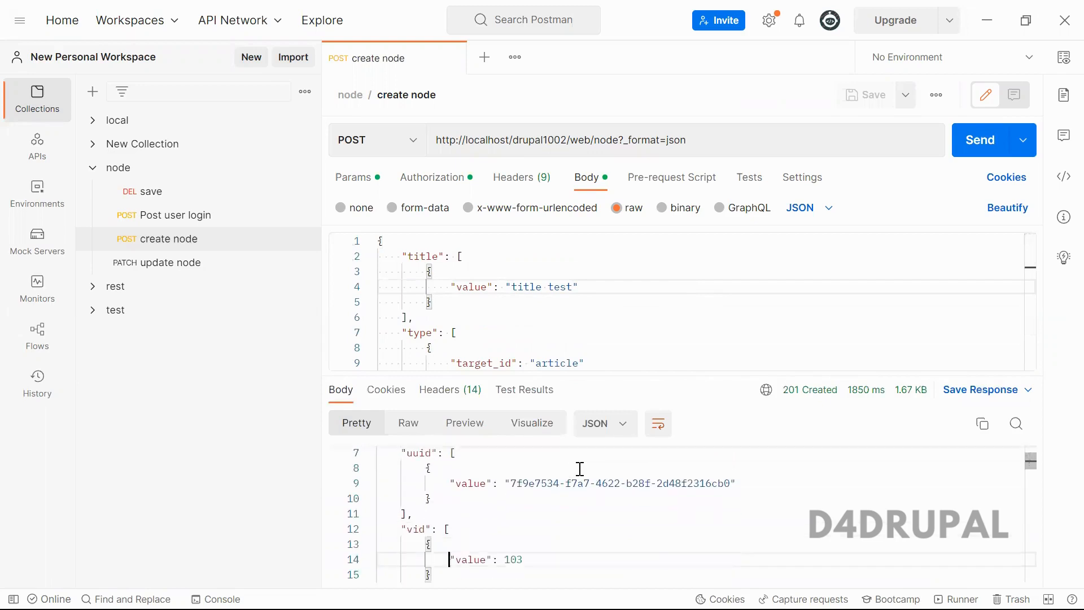
{"action": "scroll", "scroll_direction": "up", "scroll_amount": 3}
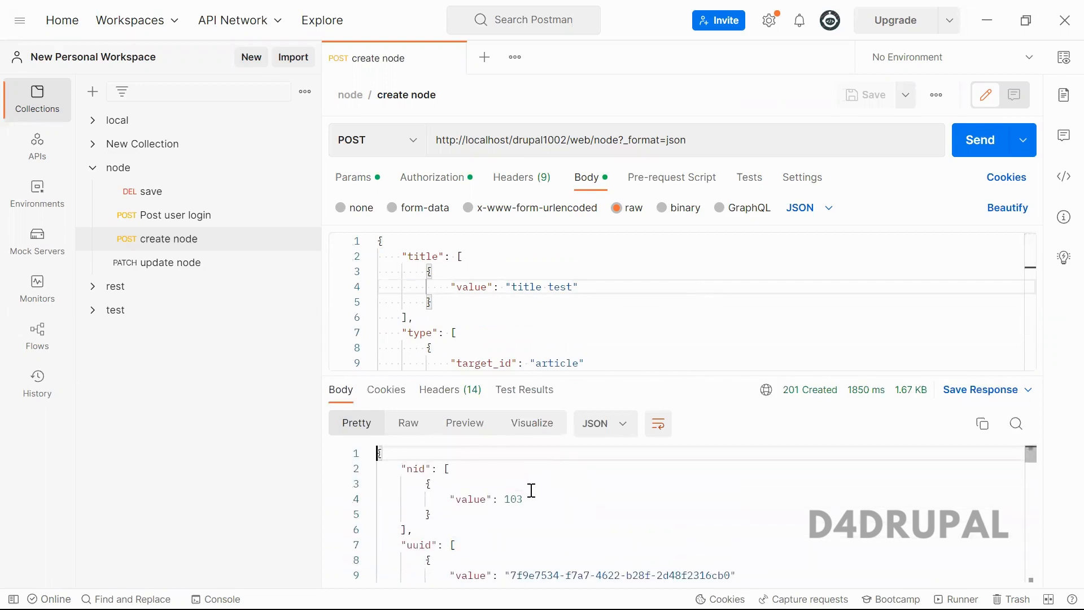
{"action": "scroll", "scroll_direction": "down", "scroll_amount": 3}
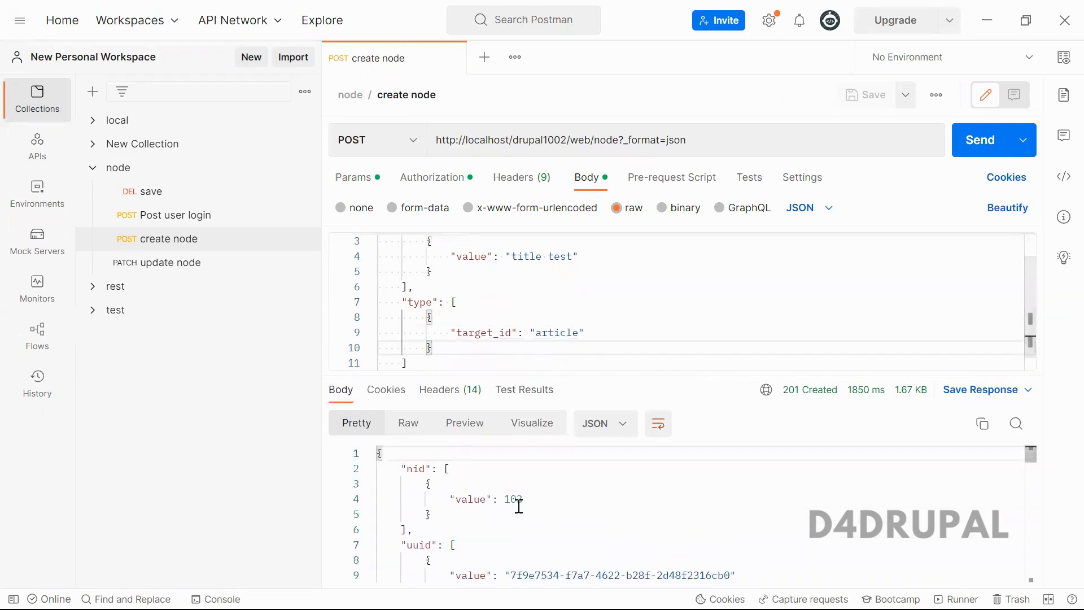
{"action": "double_click", "coordinate": [513, 499]}
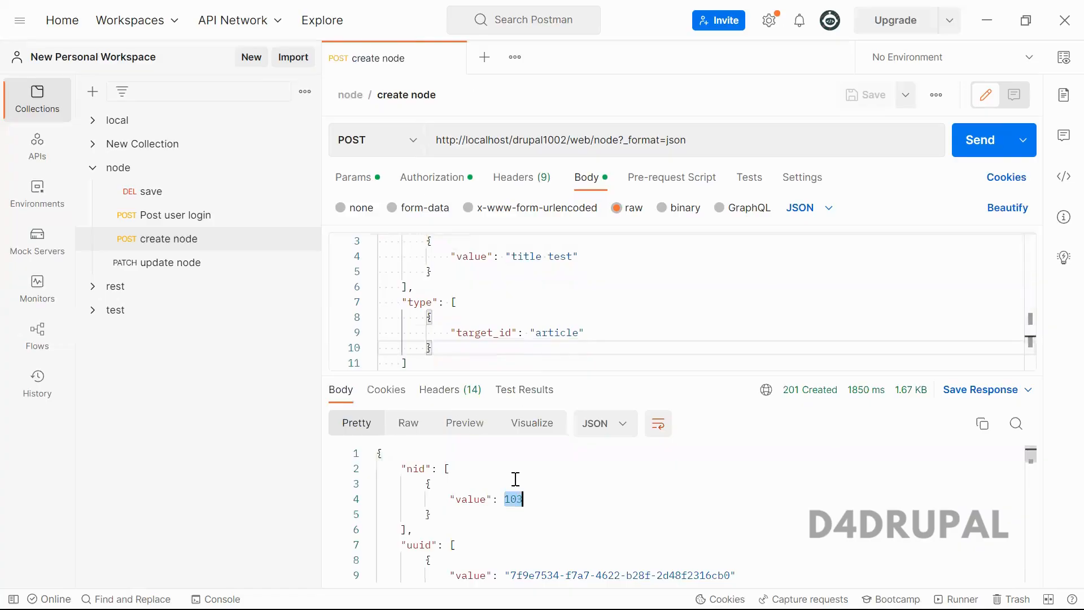
{"action": "double_click", "coordinate": [525, 257]}
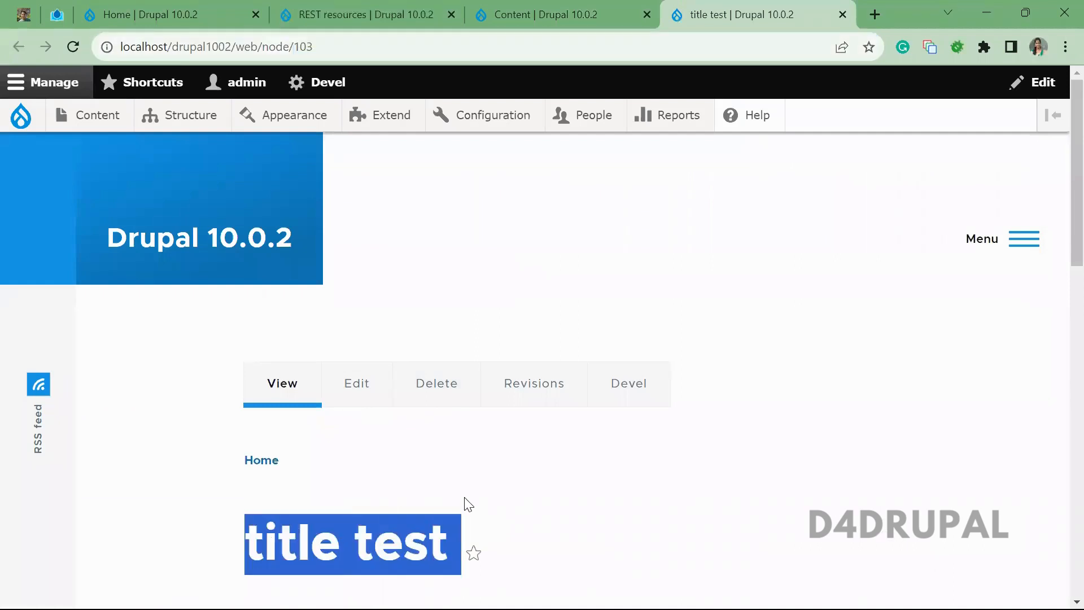
Step: Review node 103 showing 'title test' by admin, then return to the REST resources page
{"action": "scroll", "scroll_direction": "down", "scroll_amount": 3}
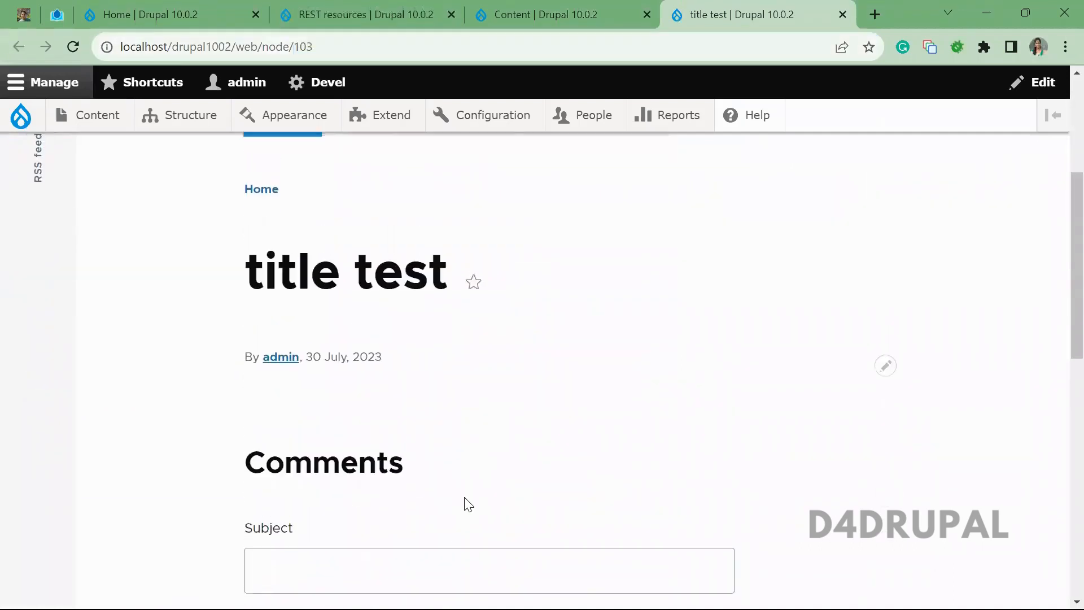
{"action": "scroll", "scroll_direction": "up", "scroll_amount": 3}
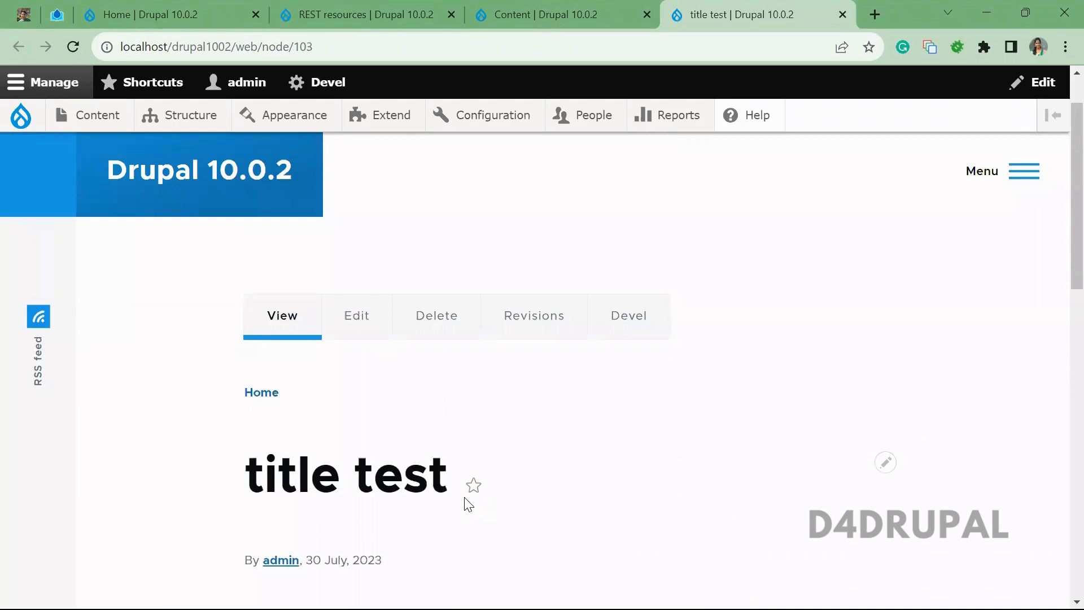
{"action": "mouse_move", "coordinate": [467, 498]}
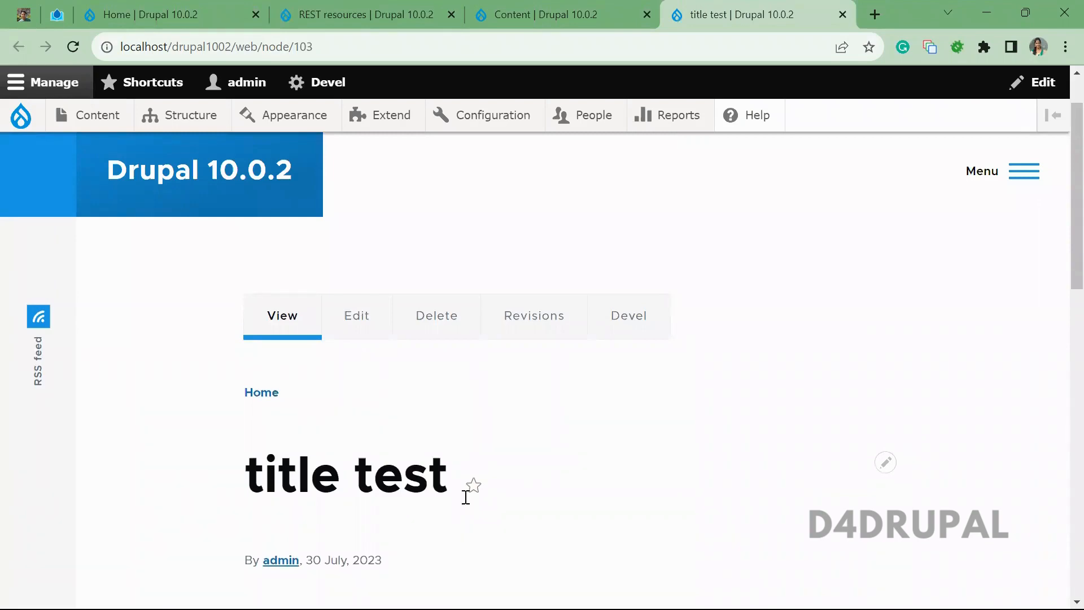
{"action": "left_click", "coordinate": [359, 15]}
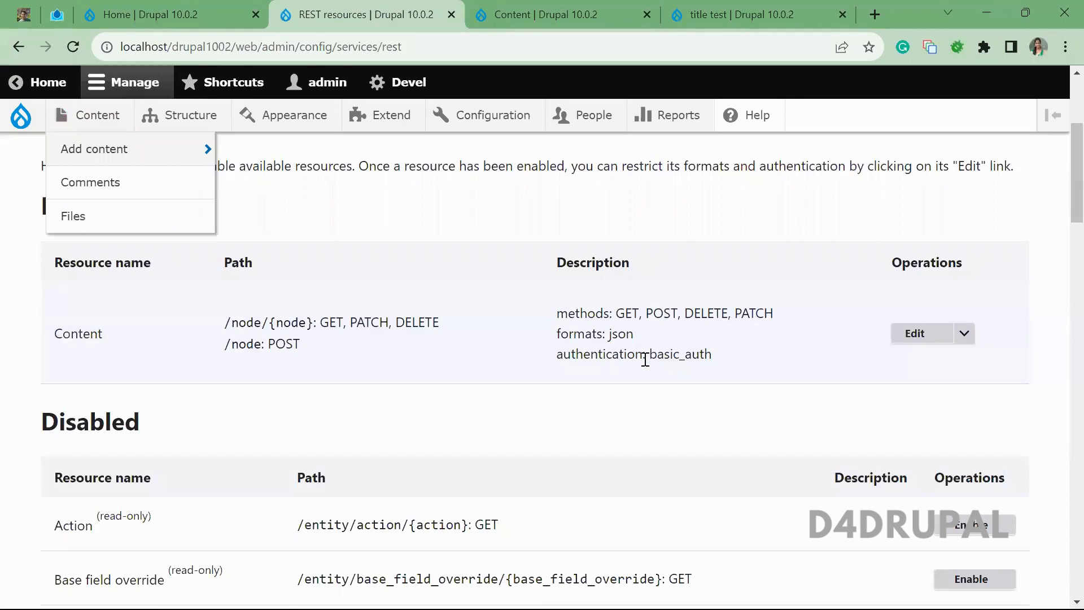
{"action": "mouse_move", "coordinate": [878, 541]}
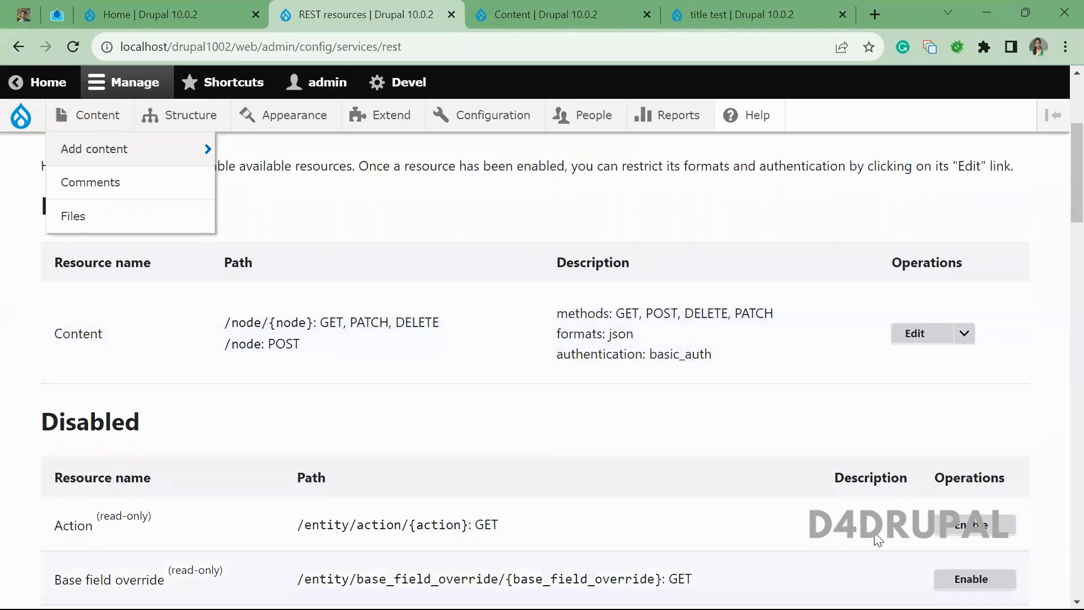